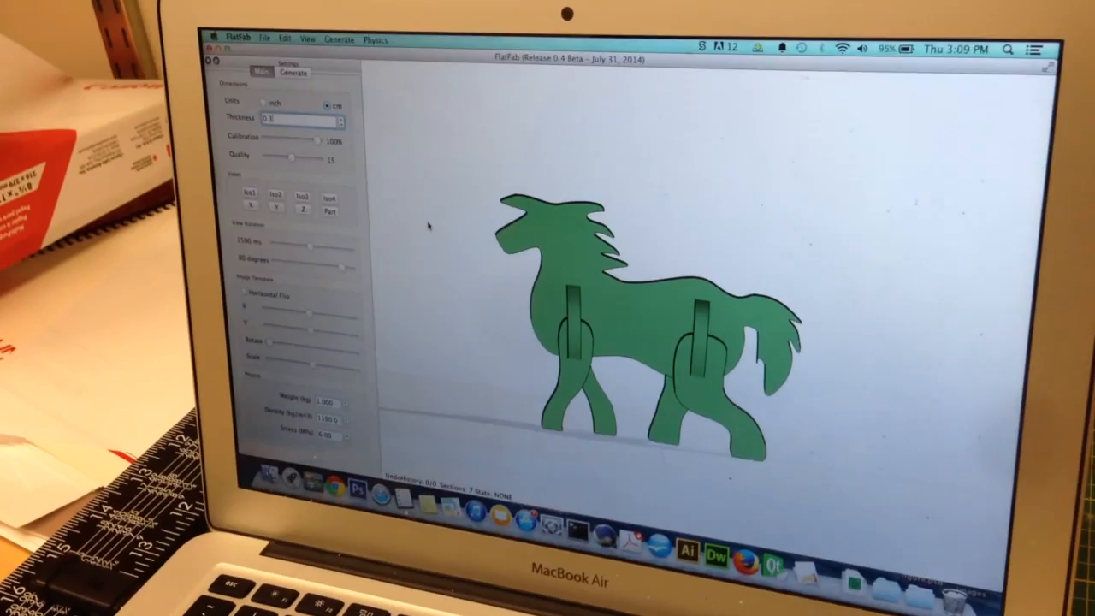
# Save a calibration shape from FlatFab with lower bound 70% and increment 2.
pyautogui.click(264, 37)
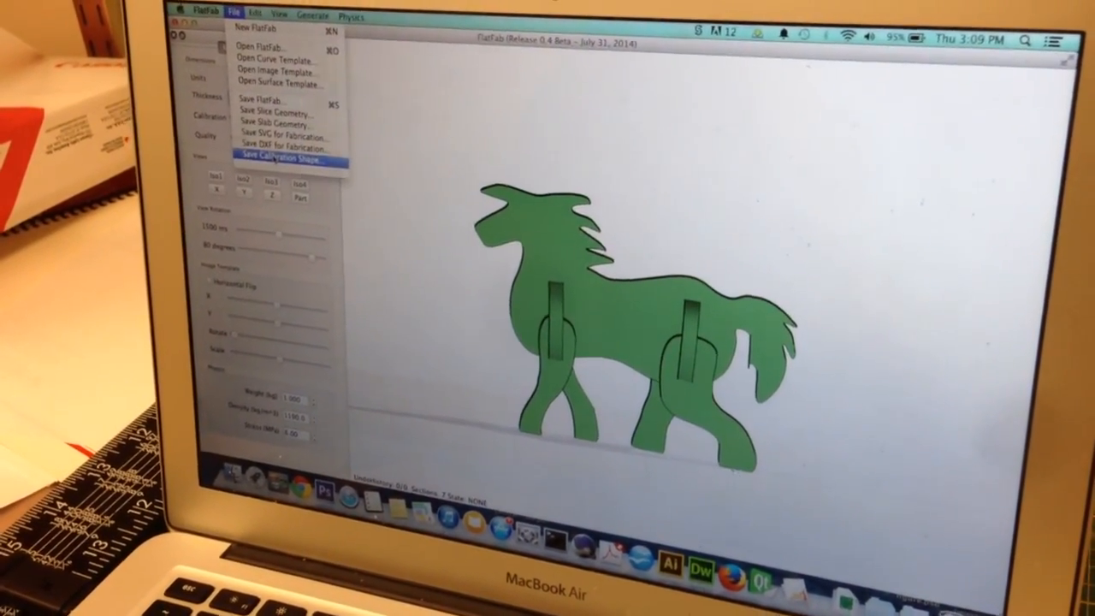
pyautogui.click(284, 159)
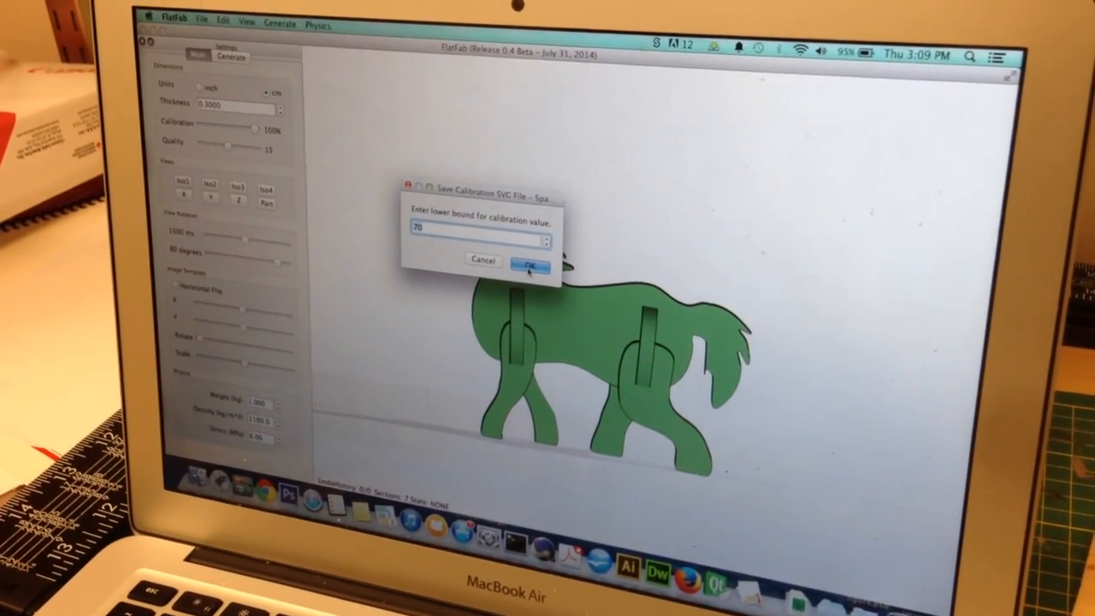
pyautogui.click(530, 266)
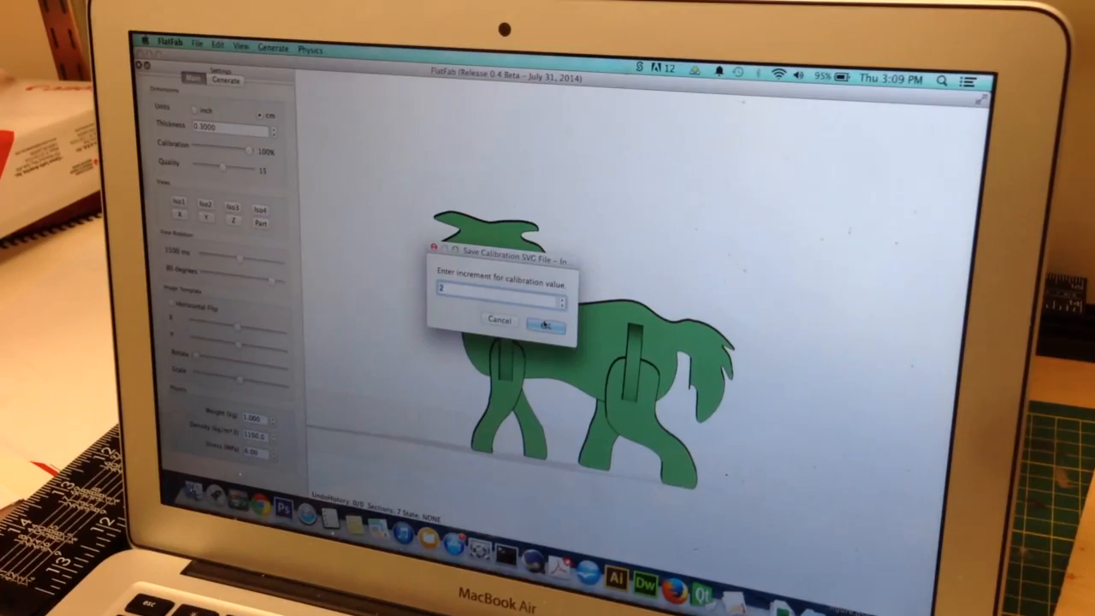
pyautogui.click(548, 321)
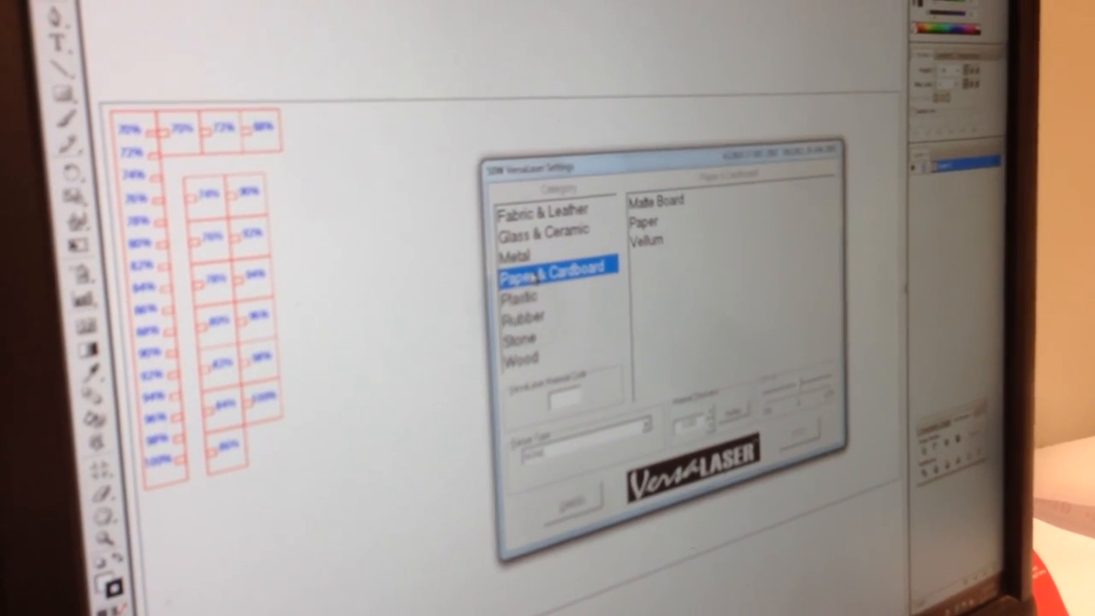
# Choose Matte Board as the material under Paper & Cardboard in the VersaLaser settings.
pyautogui.click(657, 202)
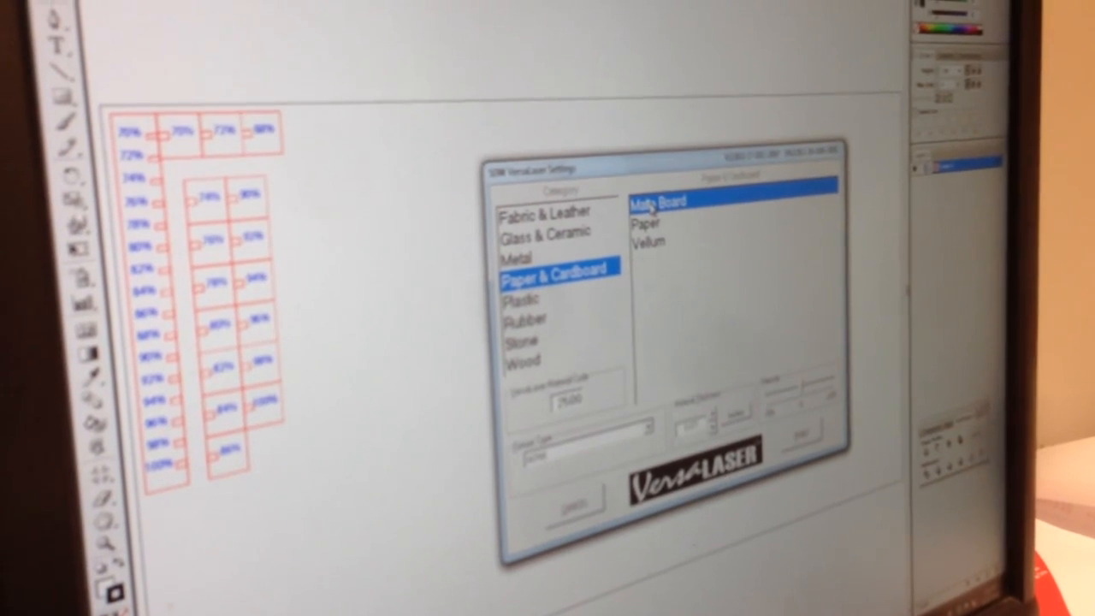